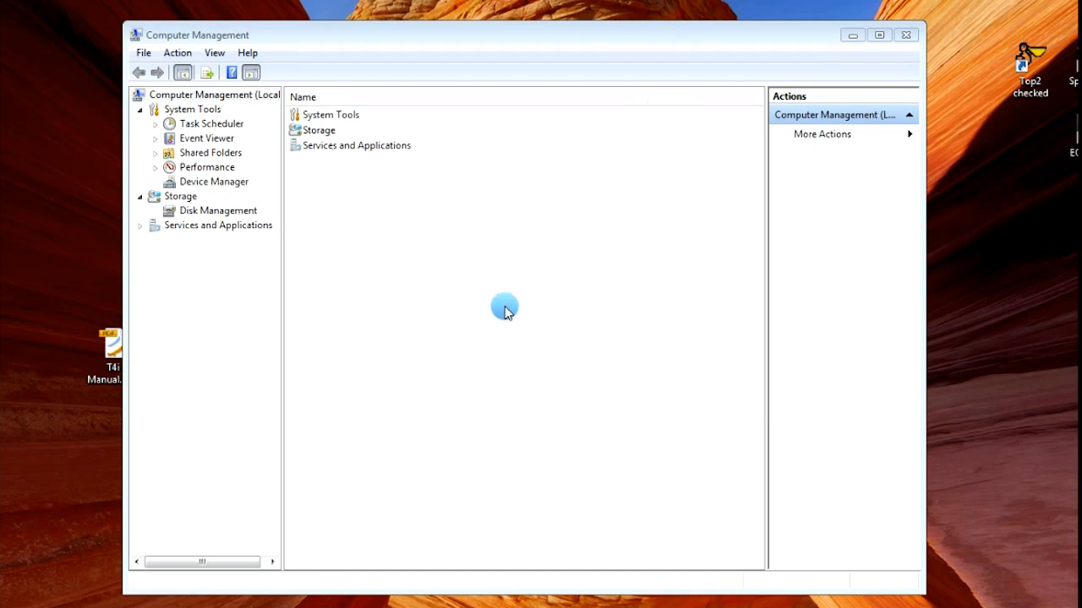
Step: Show Disk Management listing WillBeNewD (O:) 2794.39 GB as Disk 0's healthy primary partition
{"action": "left_click", "coordinate": [218, 210]}
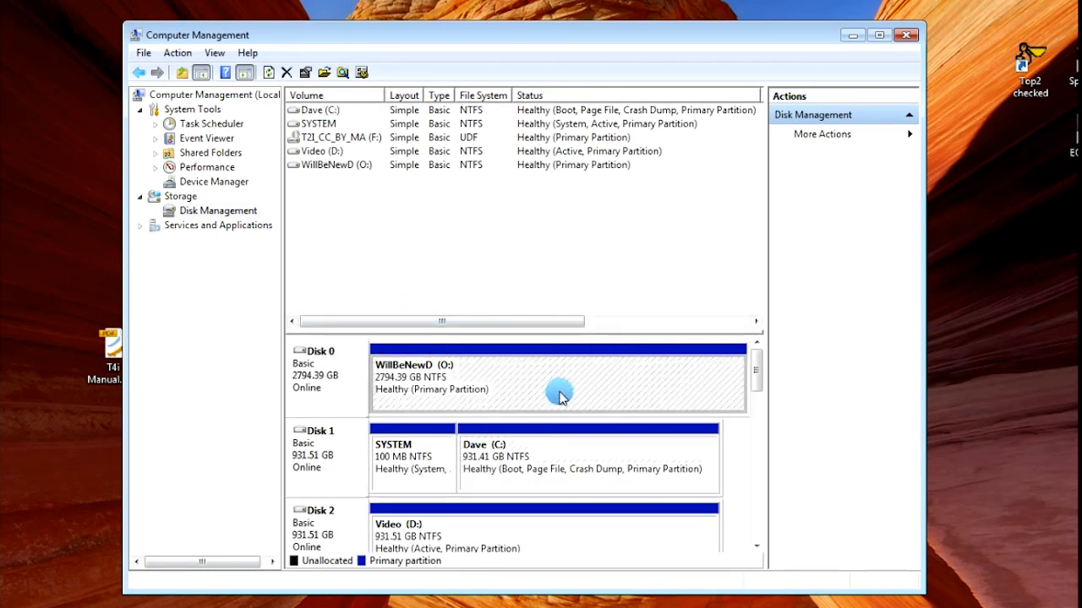
{"action": "mouse_move", "coordinate": [758, 385]}
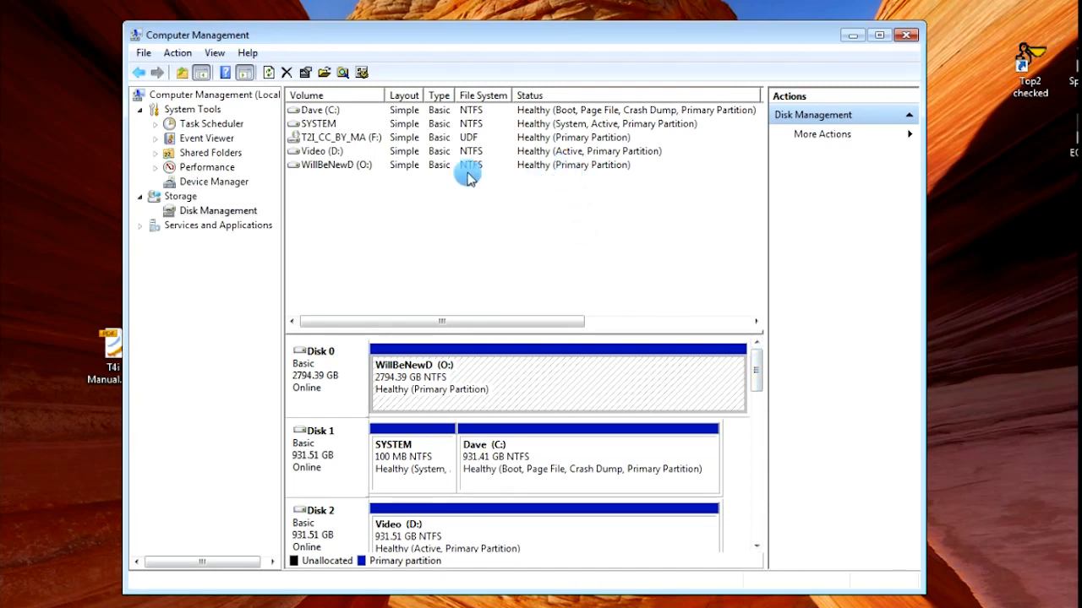
{"action": "mouse_move", "coordinate": [370, 172]}
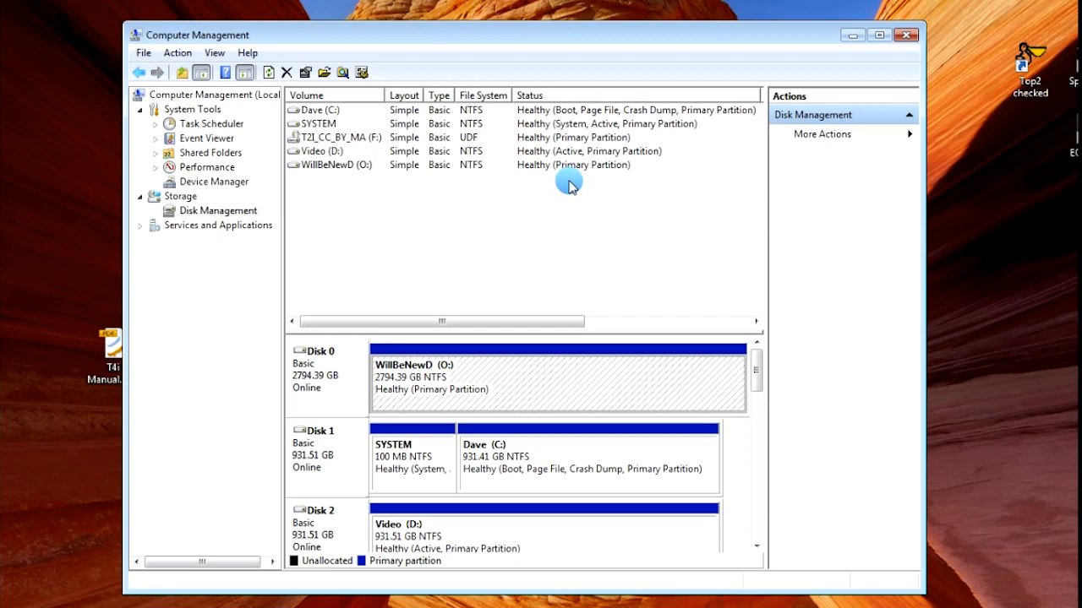
{"action": "mouse_move", "coordinate": [612, 173]}
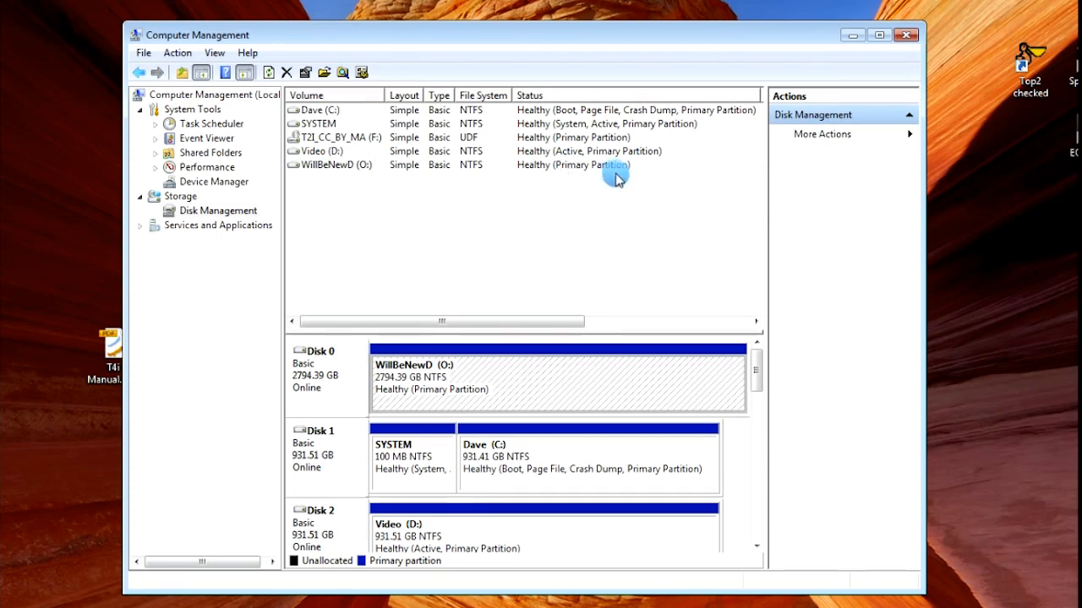
{"action": "mouse_move", "coordinate": [359, 156]}
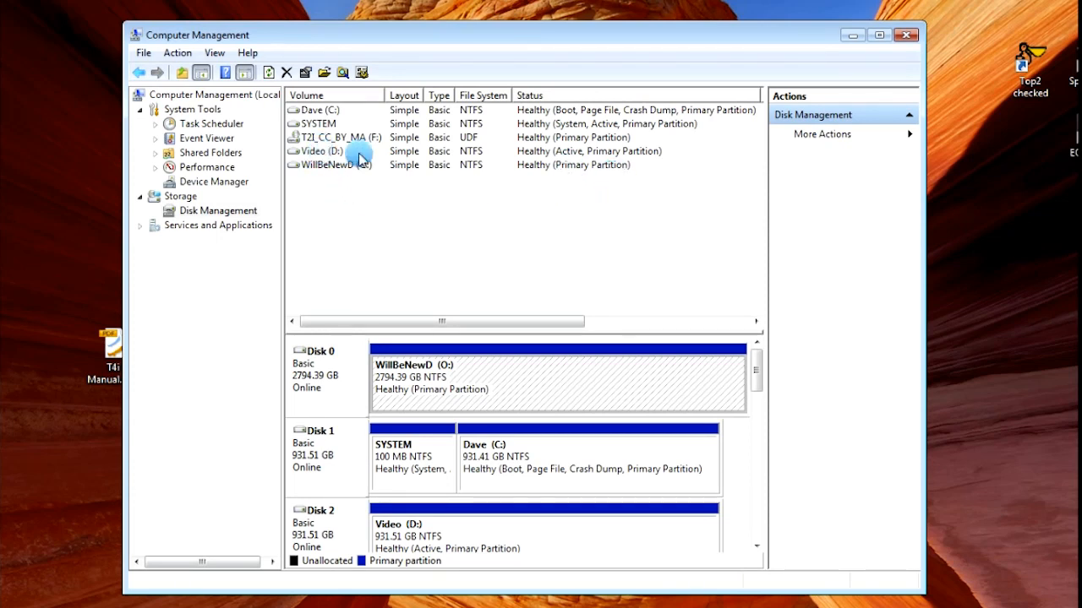